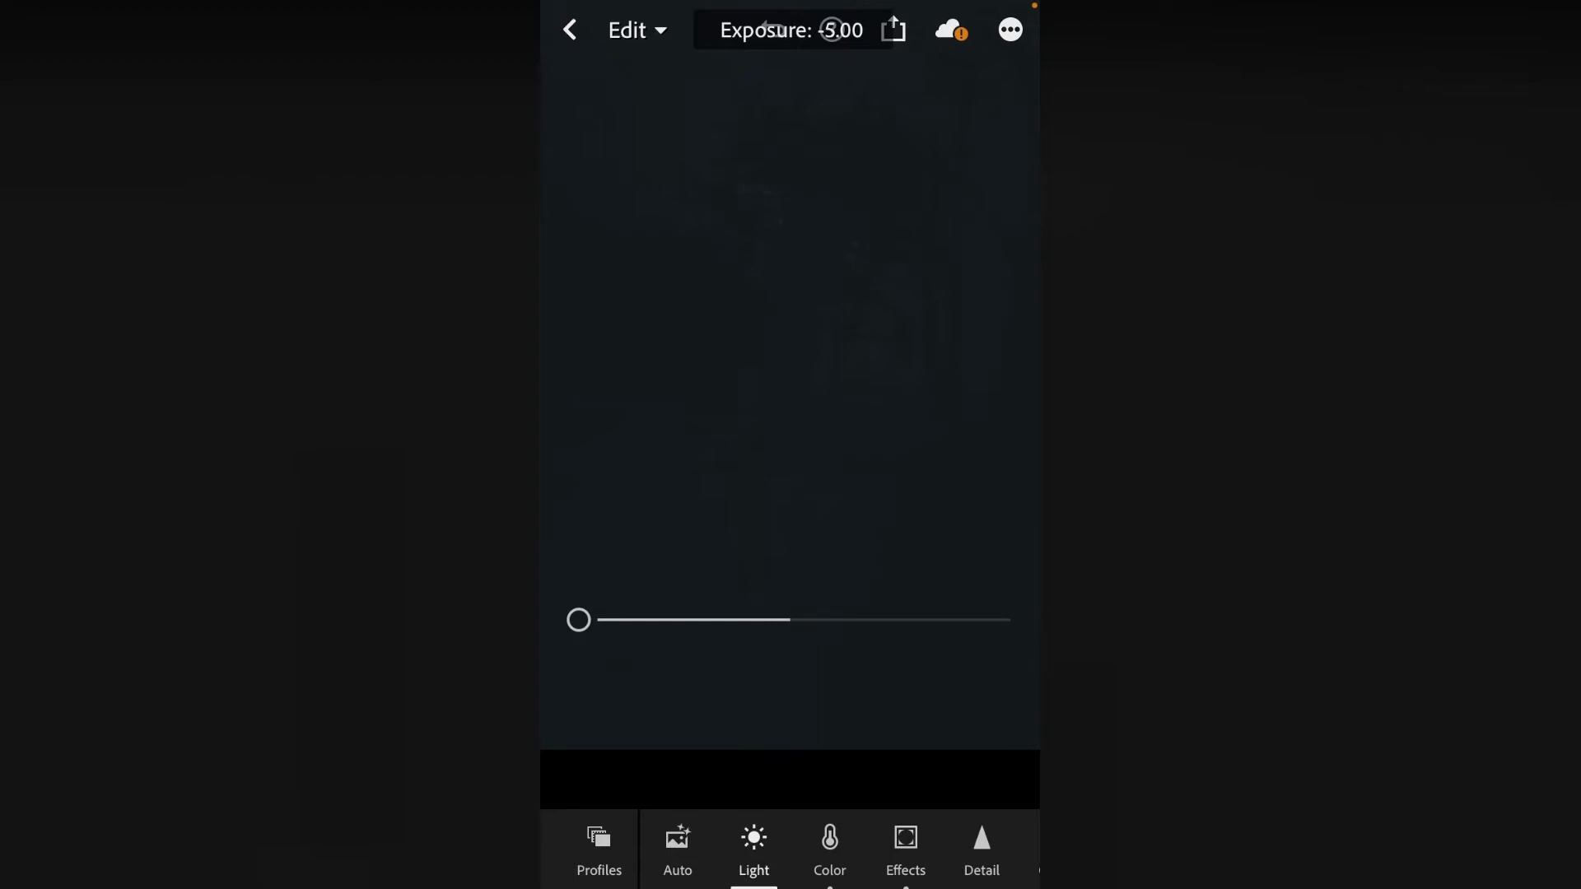
Raise Exposure from -5.00 to about -0.10, then view the Color adjustments (vibrance +30, saturation +31).
drag(578, 619, 678, 620)
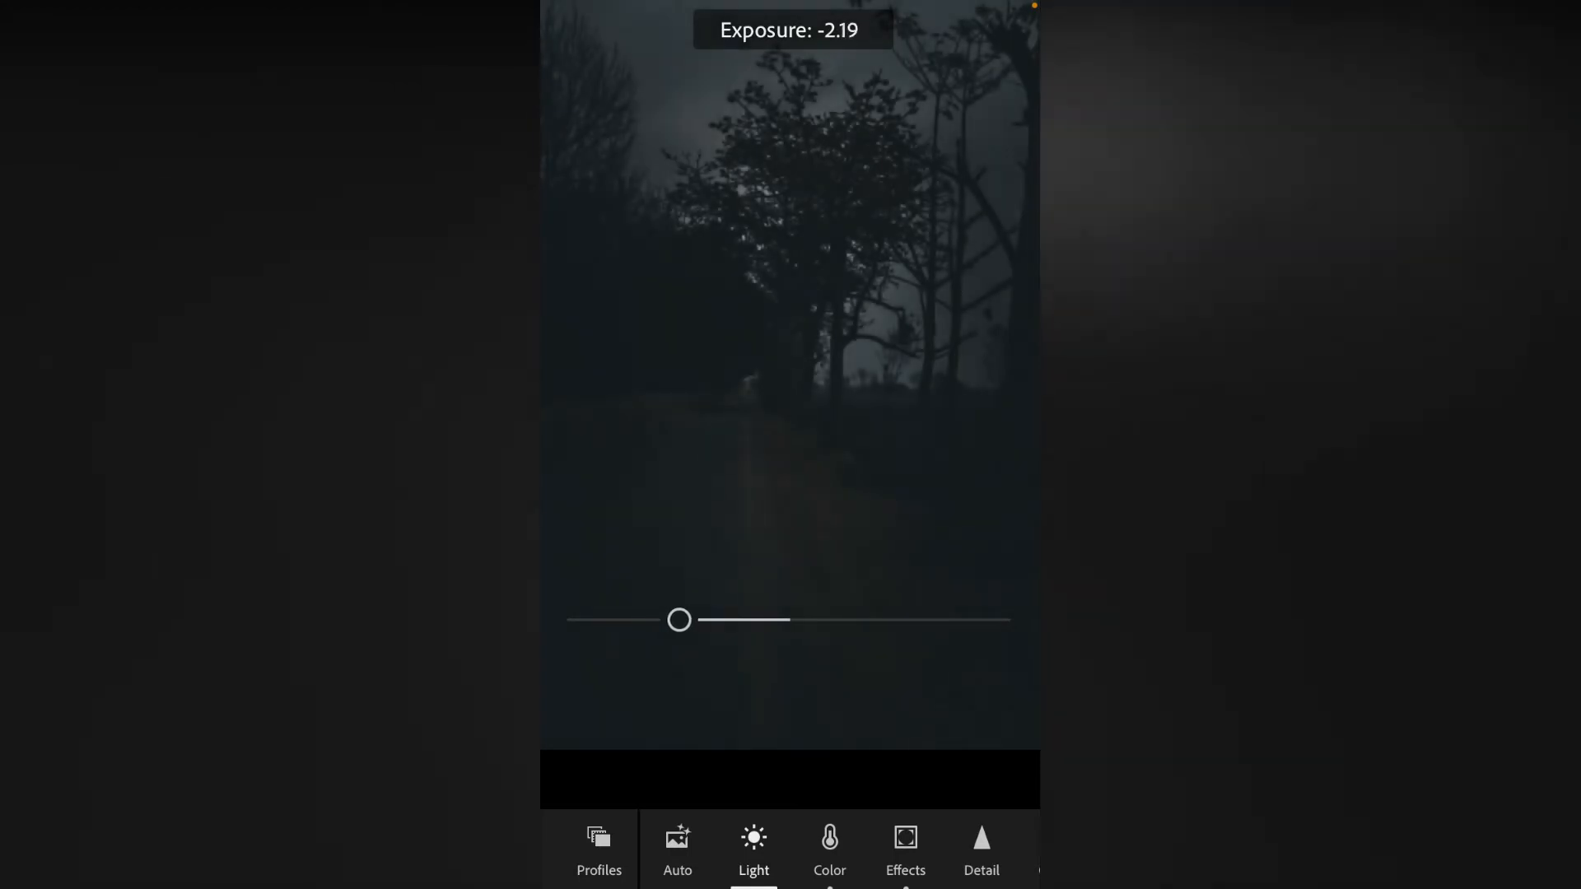
drag(679, 619, 749, 619)
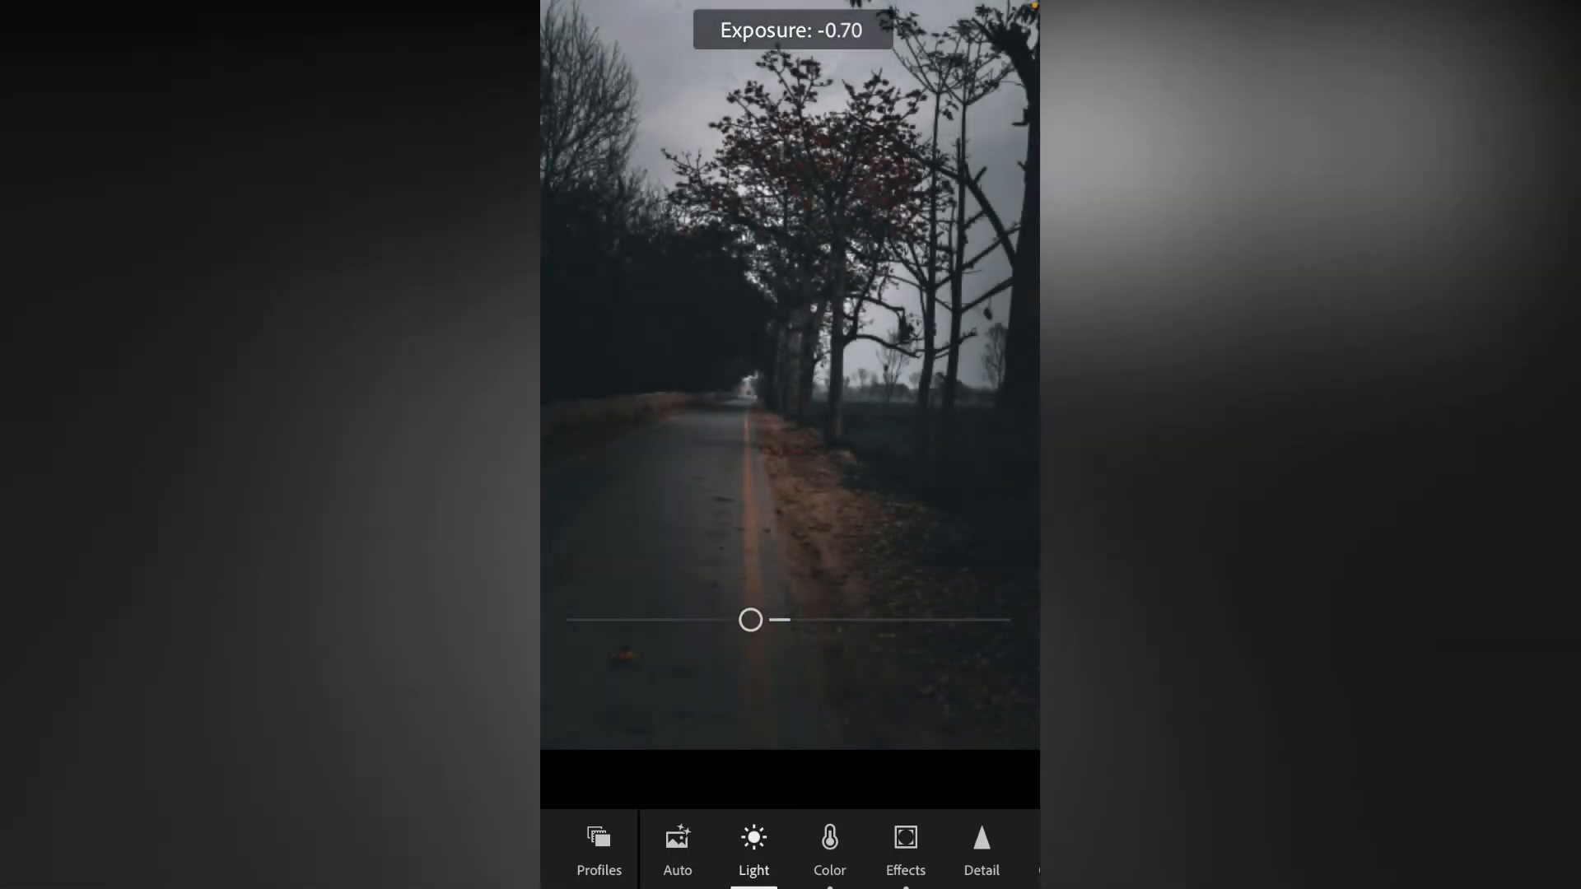
drag(749, 621, 784, 621)
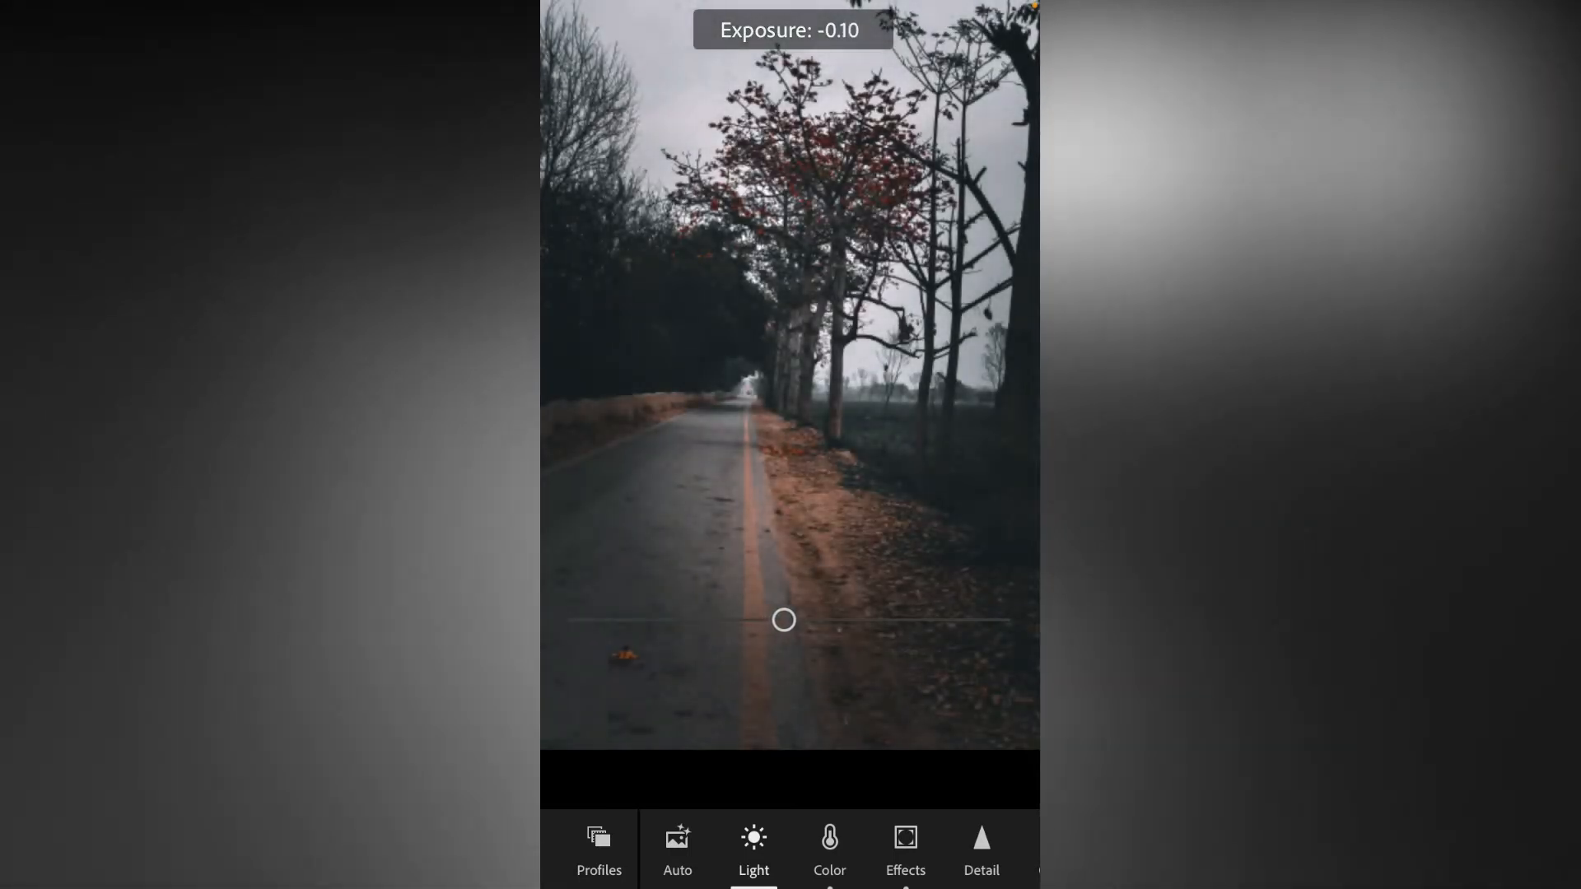
click(828, 850)
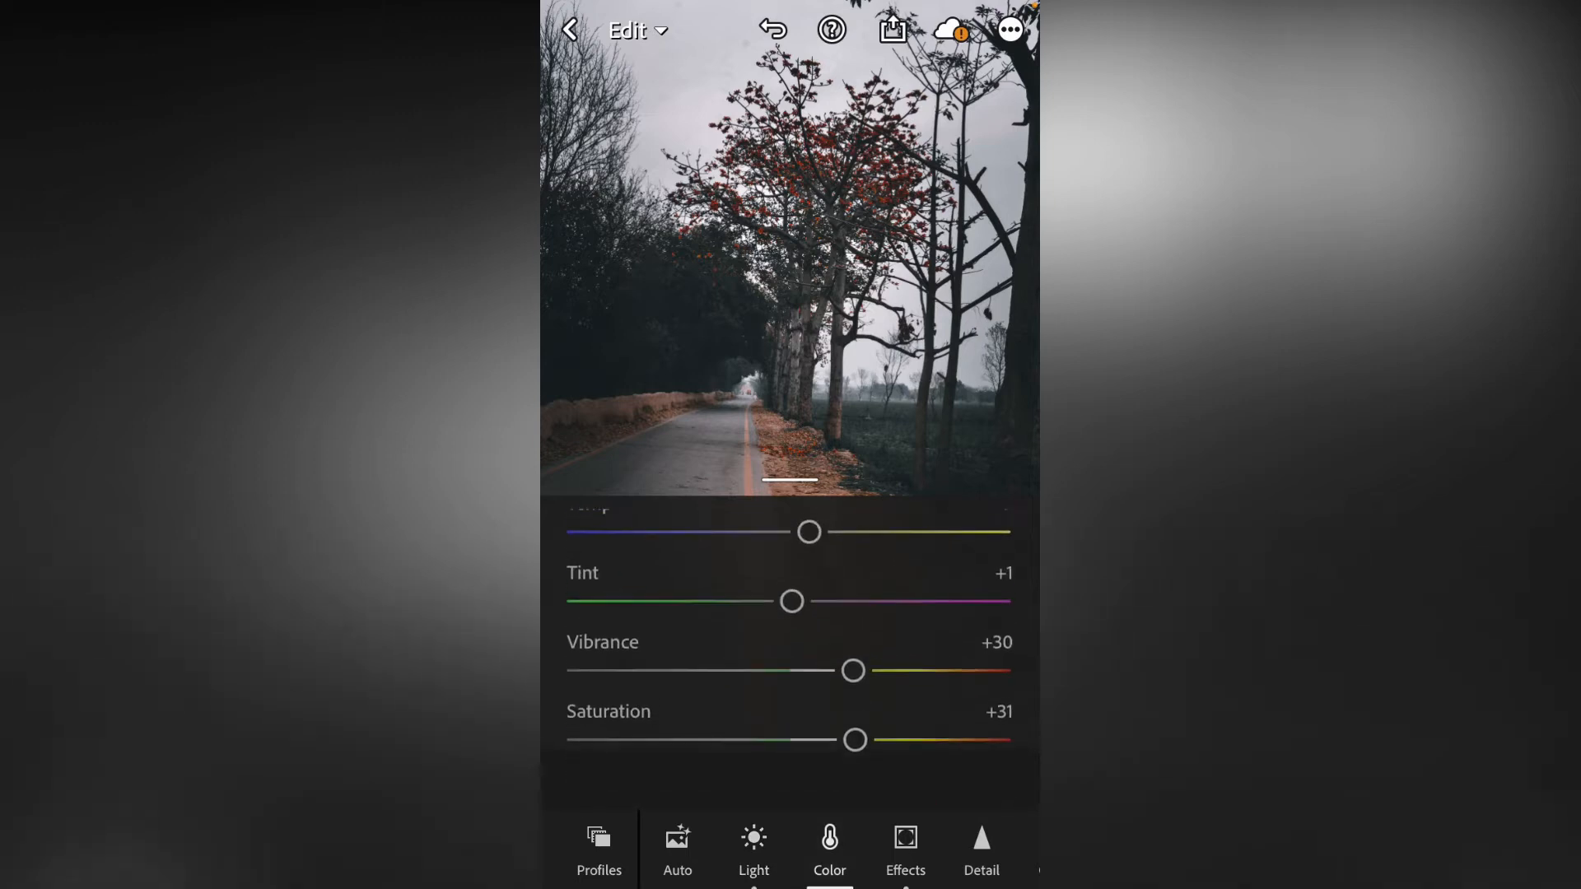
Show the truck photo's Light settings: exposure 0.00, contrast +30, highlights -40, shadows +30.
click(906, 850)
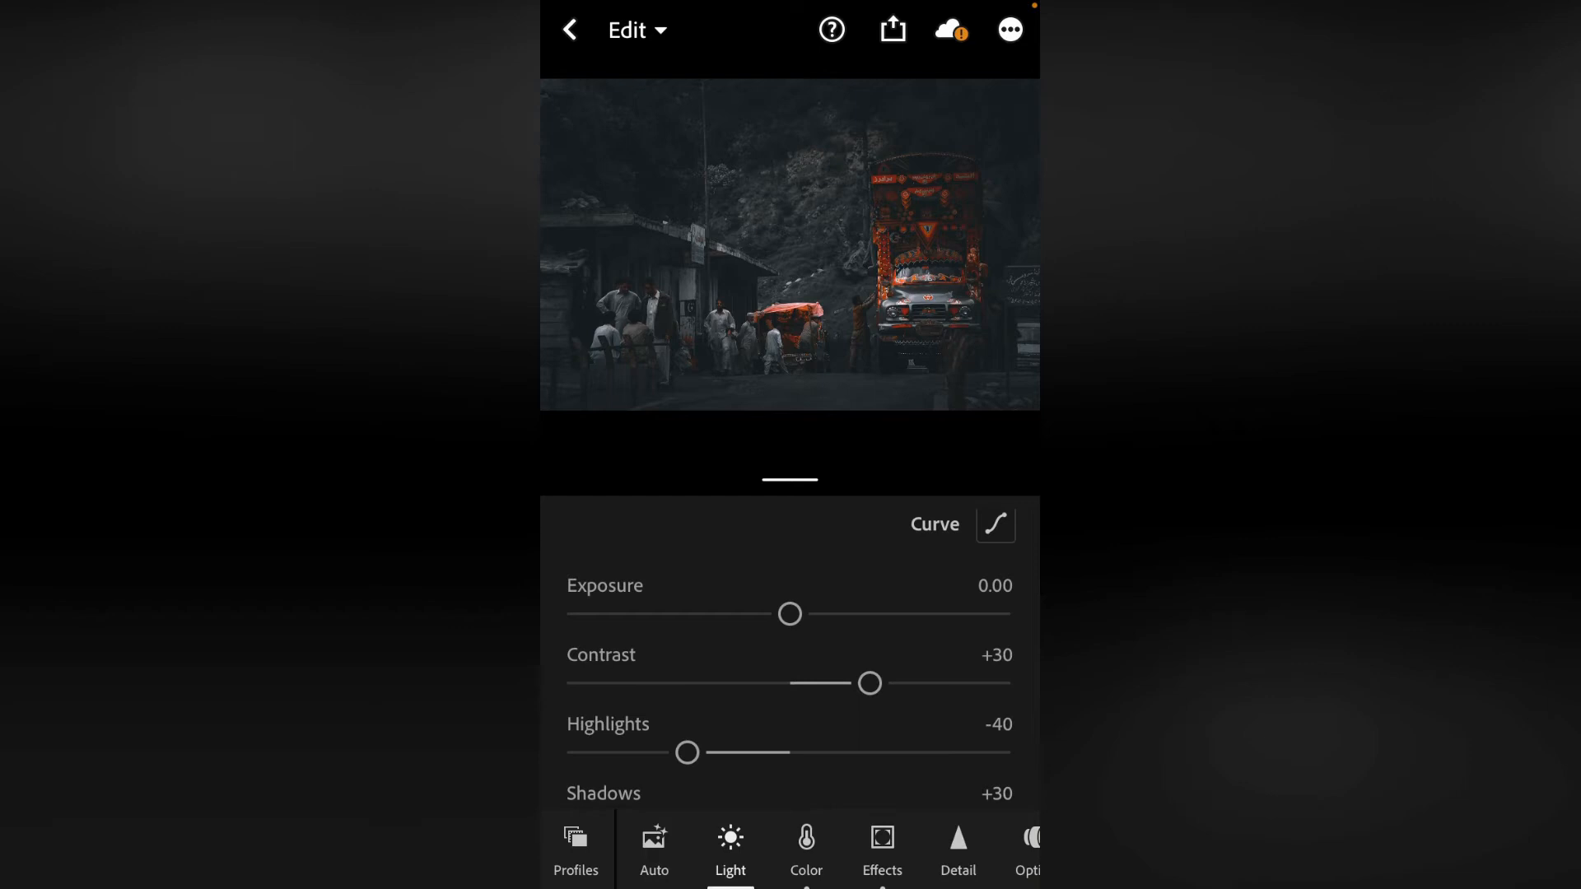
Scroll the Light panel before leaving for the Photos Recents album.
scroll(down, 3)
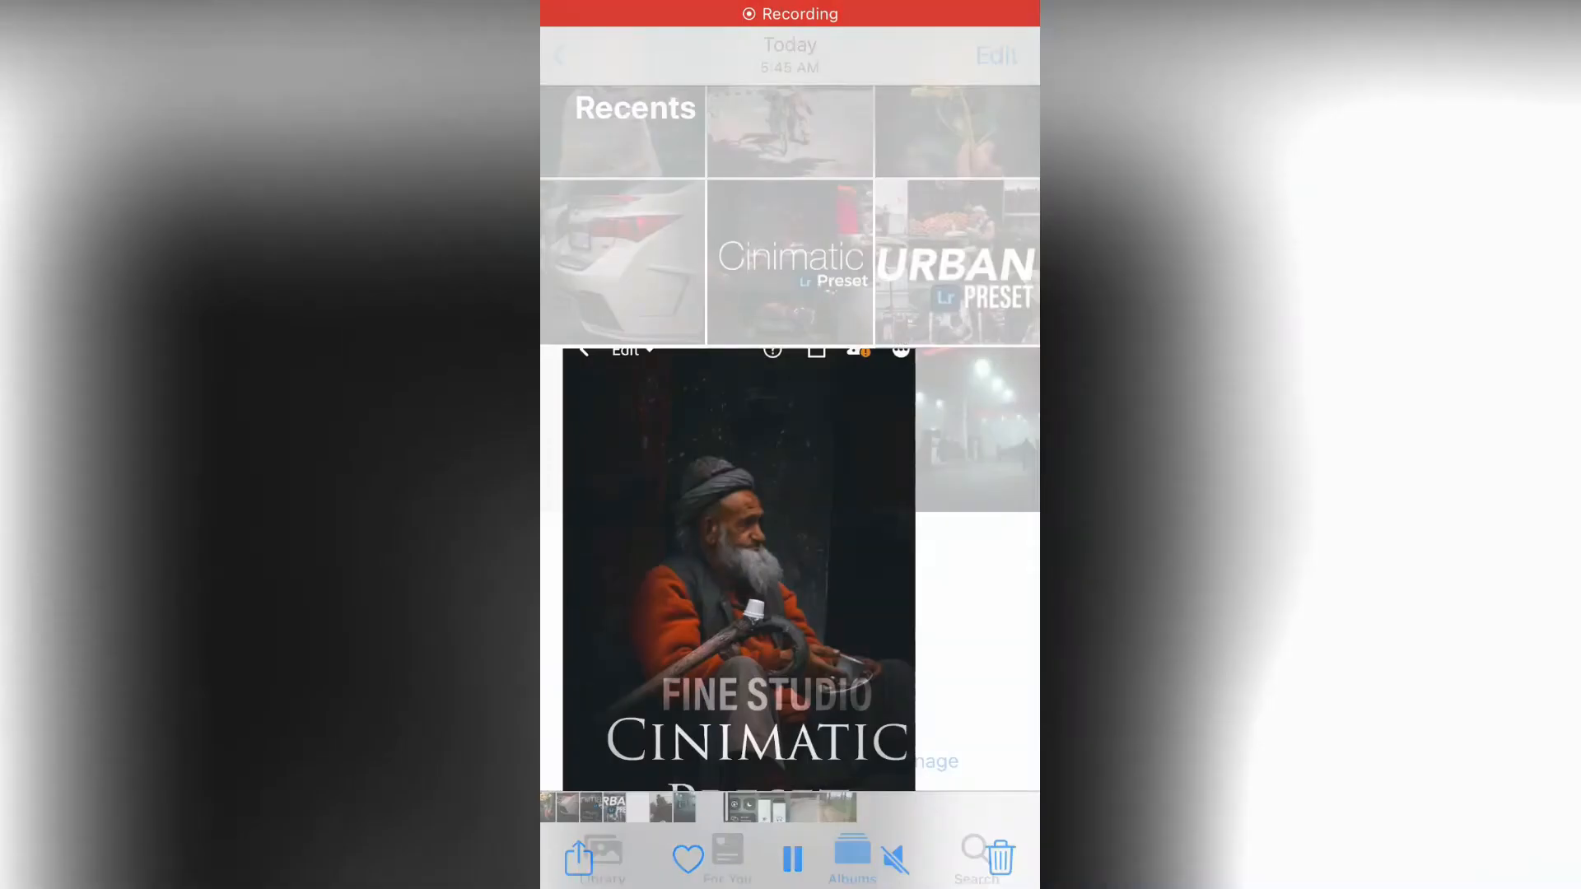
Select the Cinimatic preset image in Recents and scroll to open it in Lightroom.
click(570, 351)
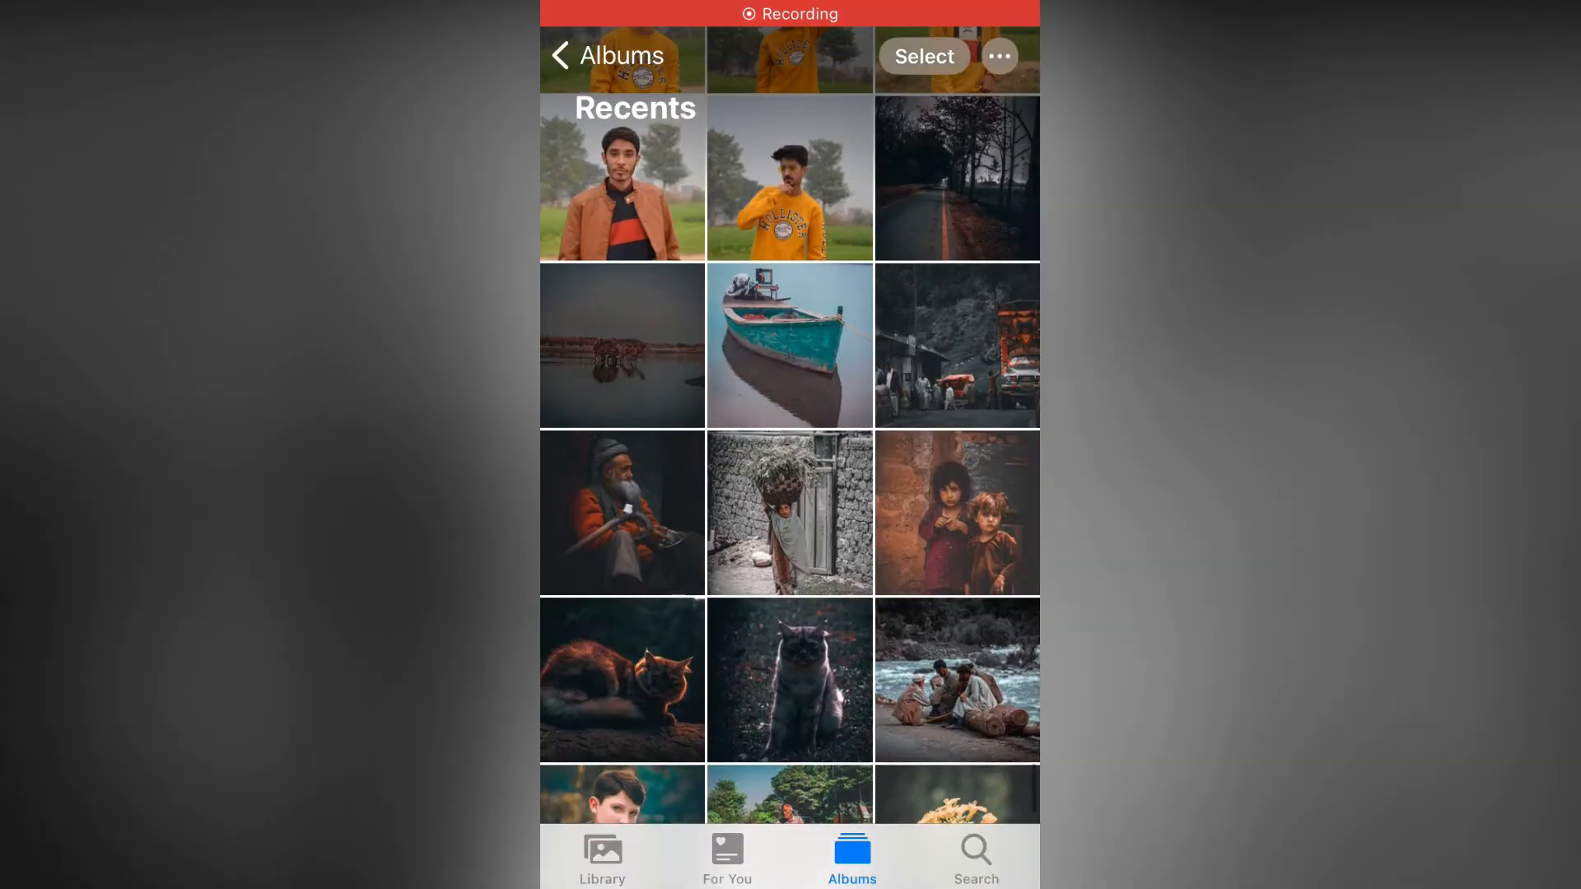
scroll(down, 3)
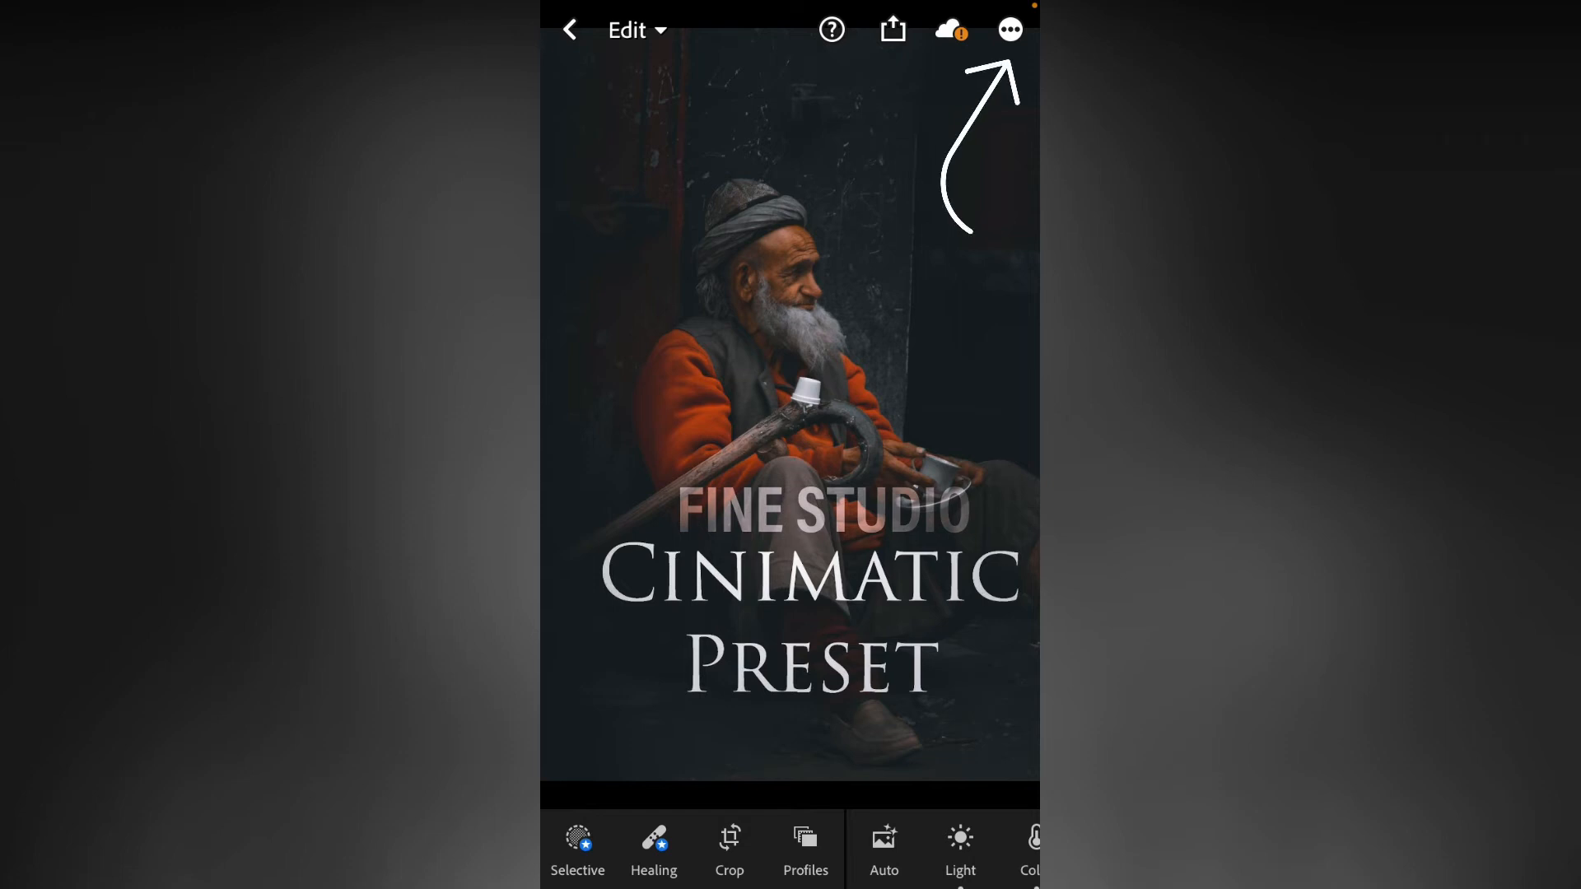
Copy all edit settings except Tools from the Cinimatic preset photo.
click(1009, 30)
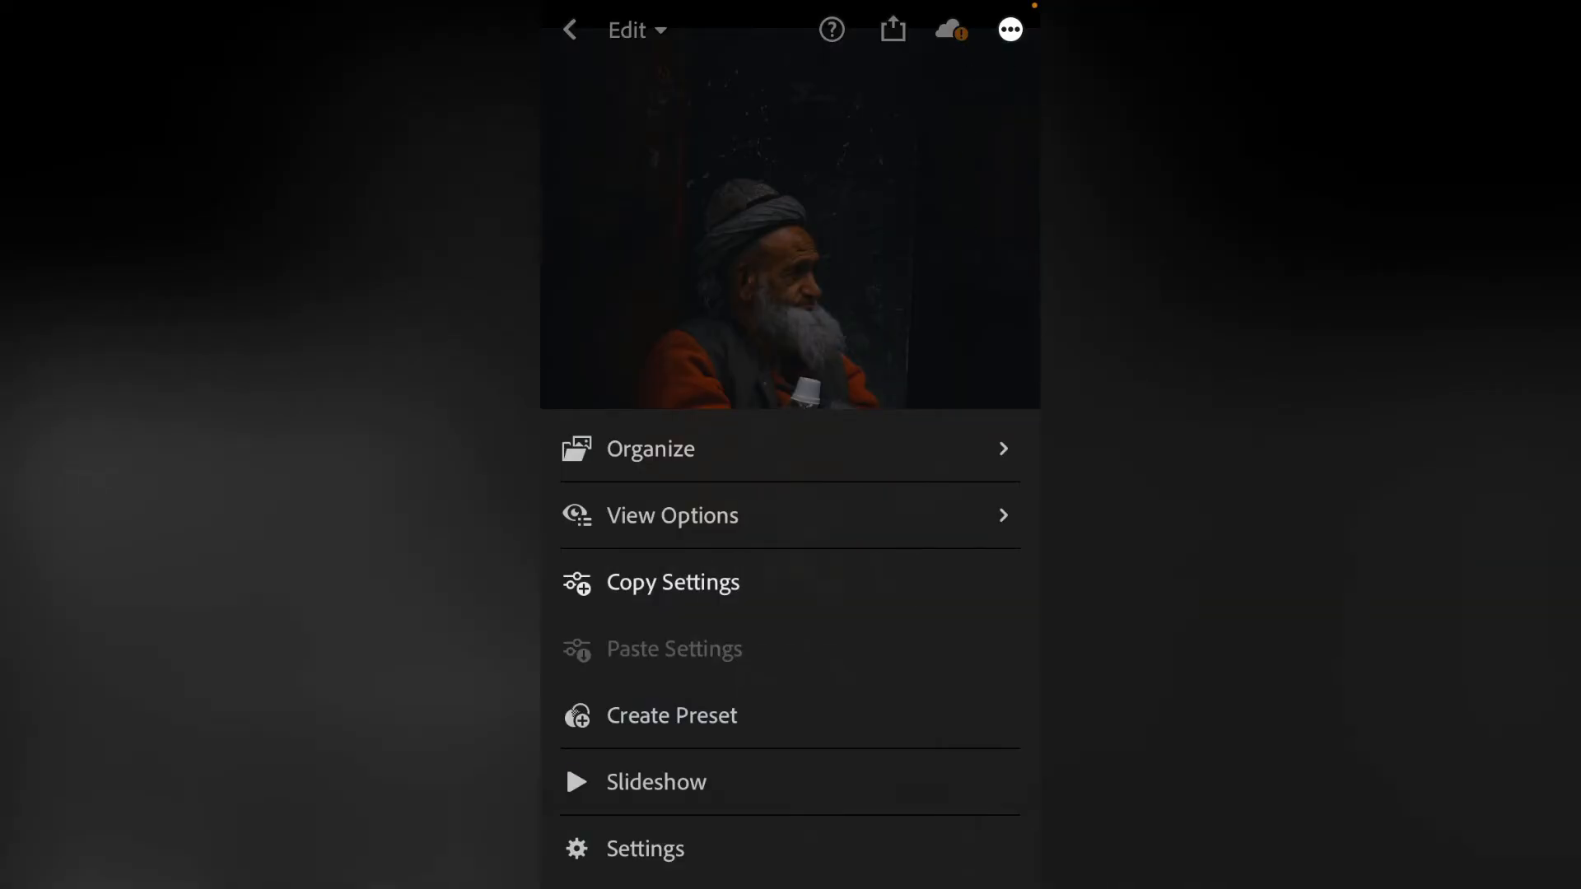
click(671, 583)
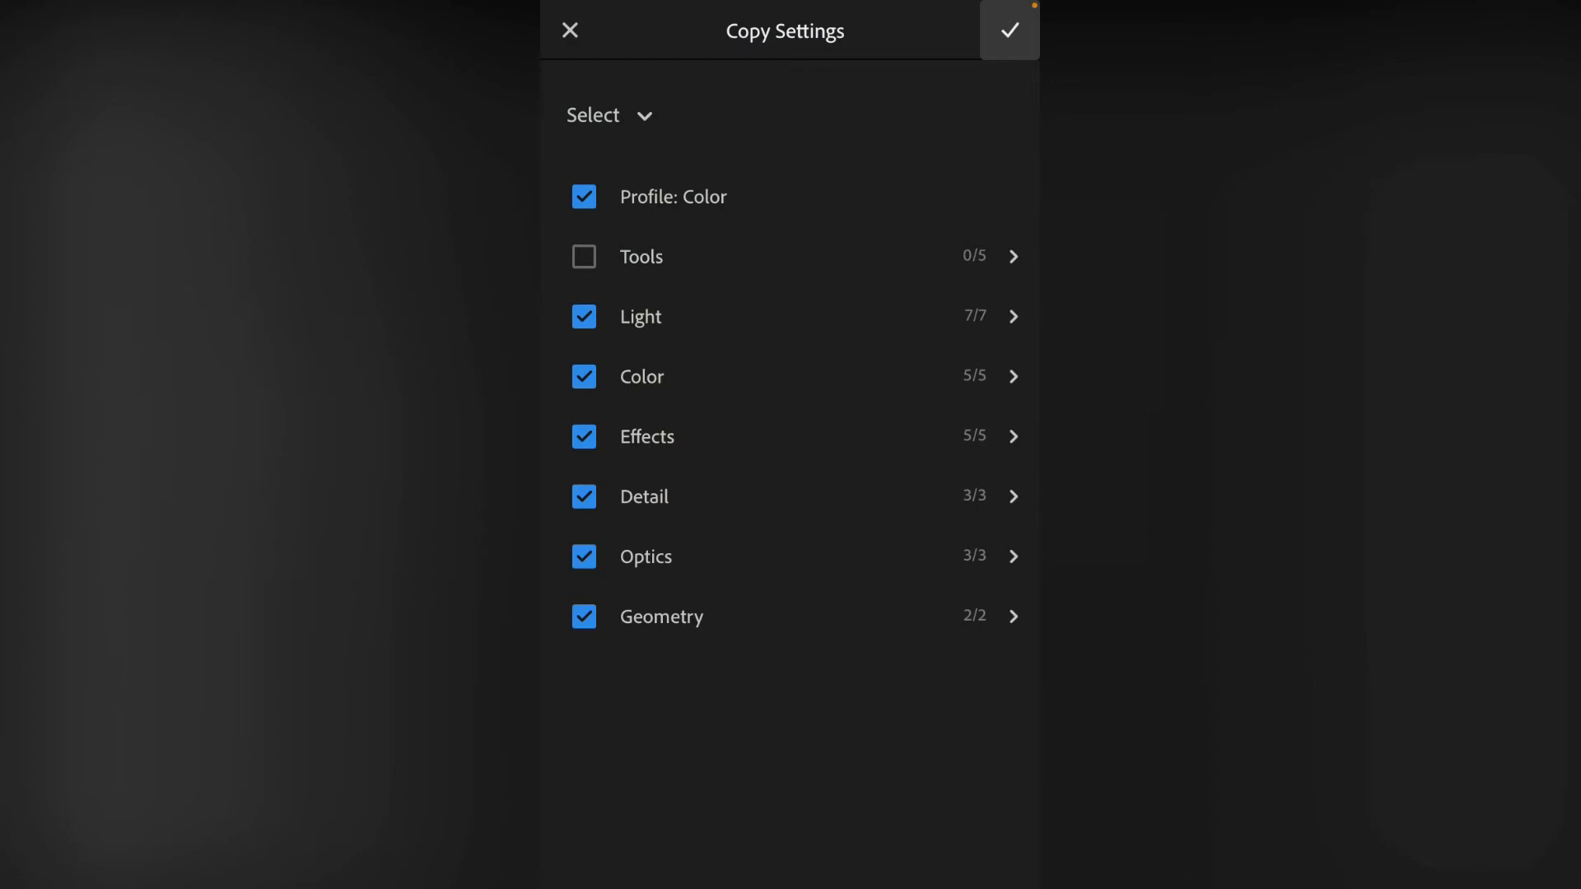
click(1011, 29)
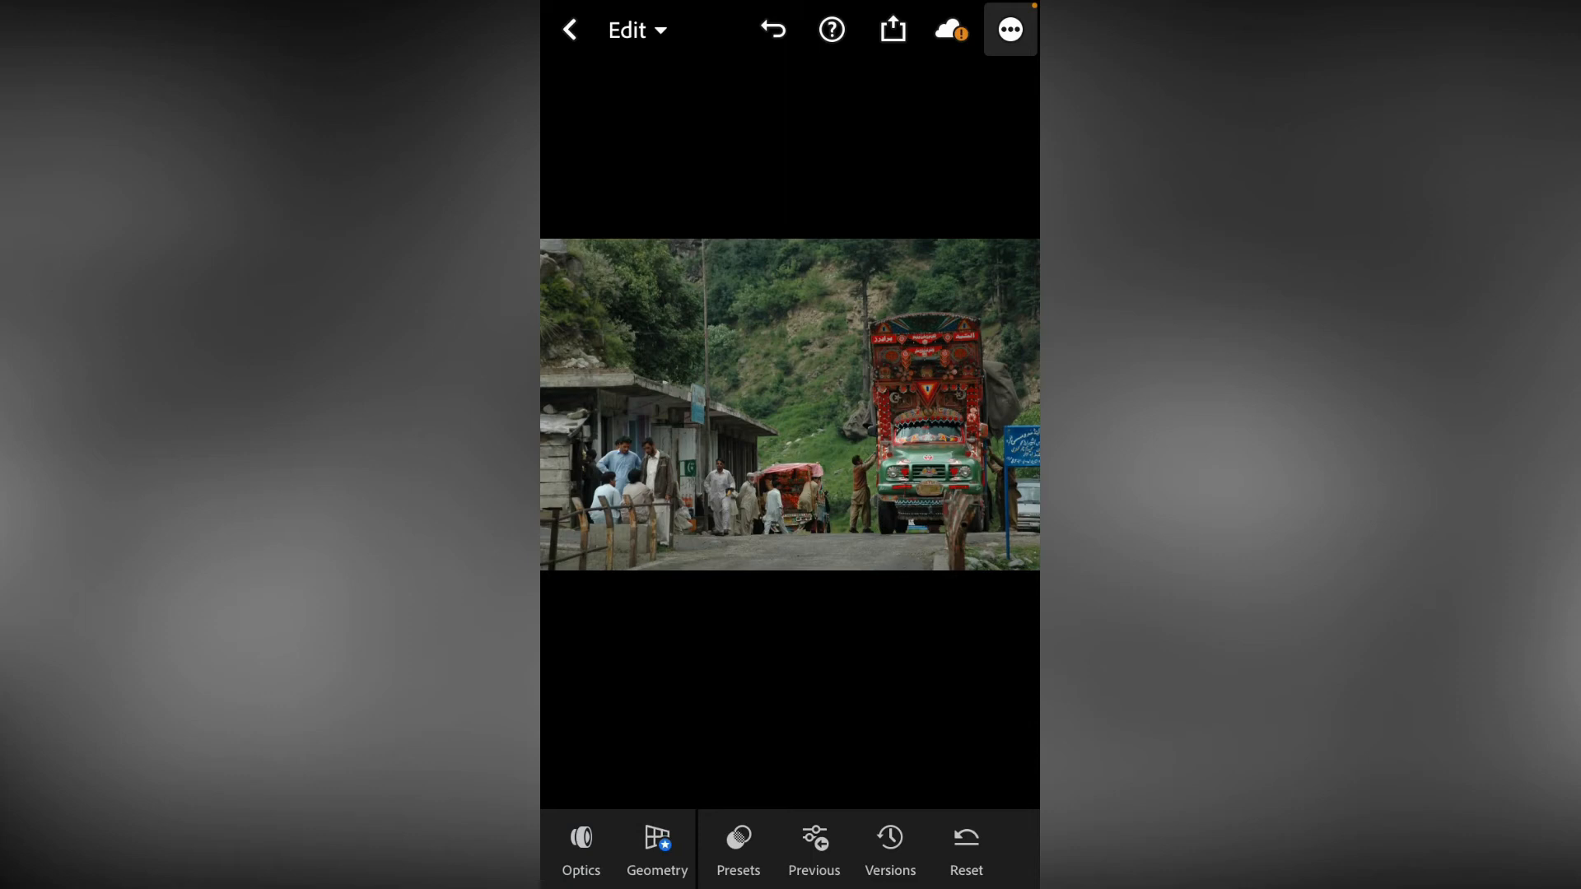
Paste the copied cinematic settings onto the truck street photo.
click(1012, 29)
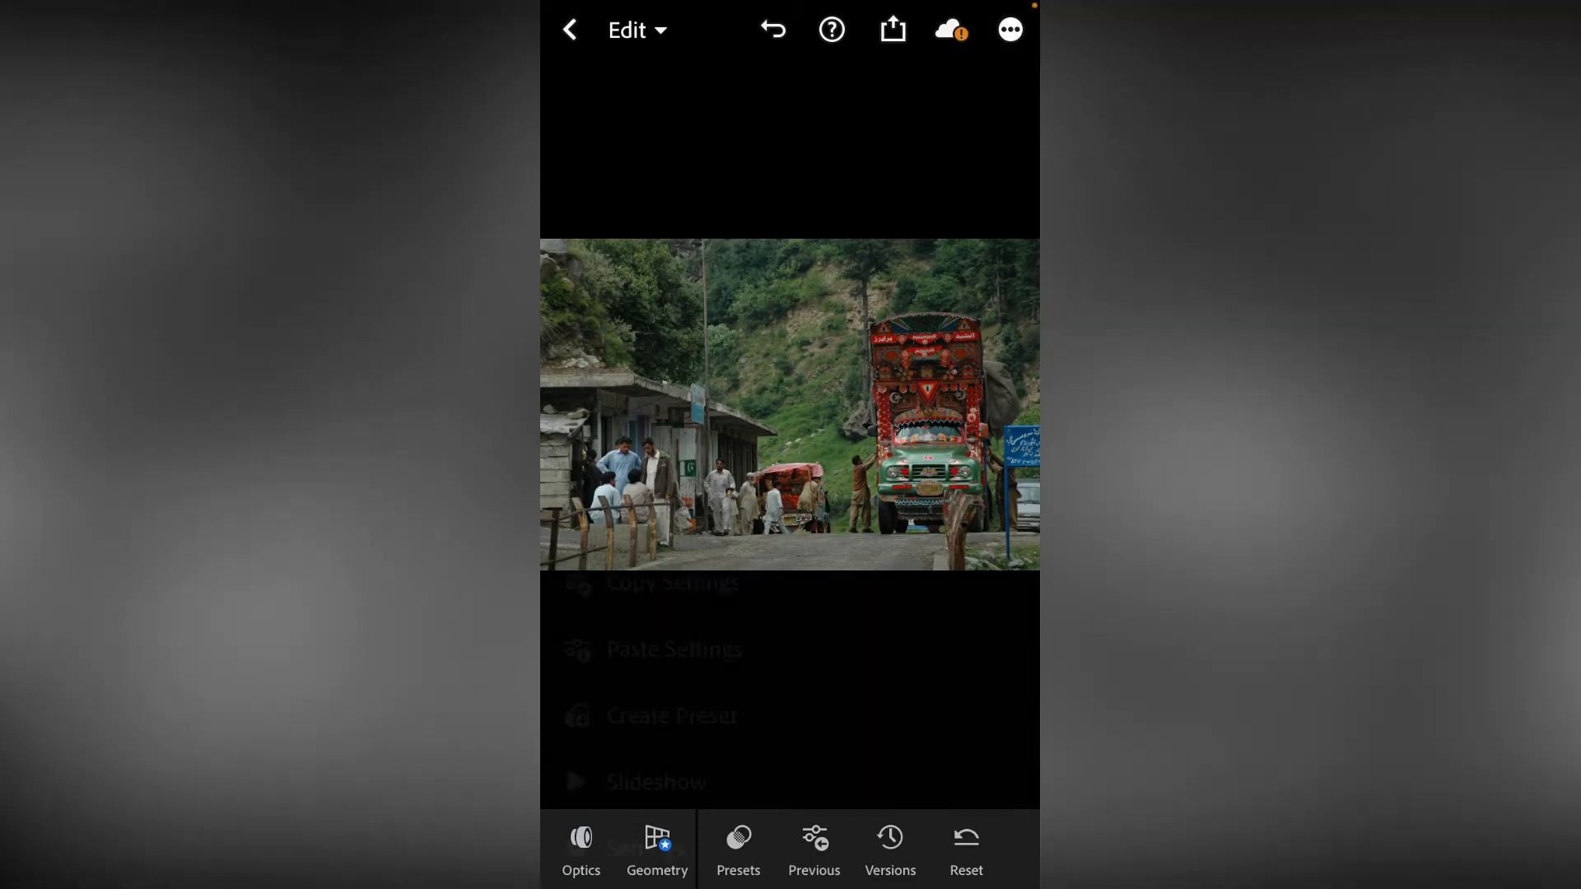
click(1009, 30)
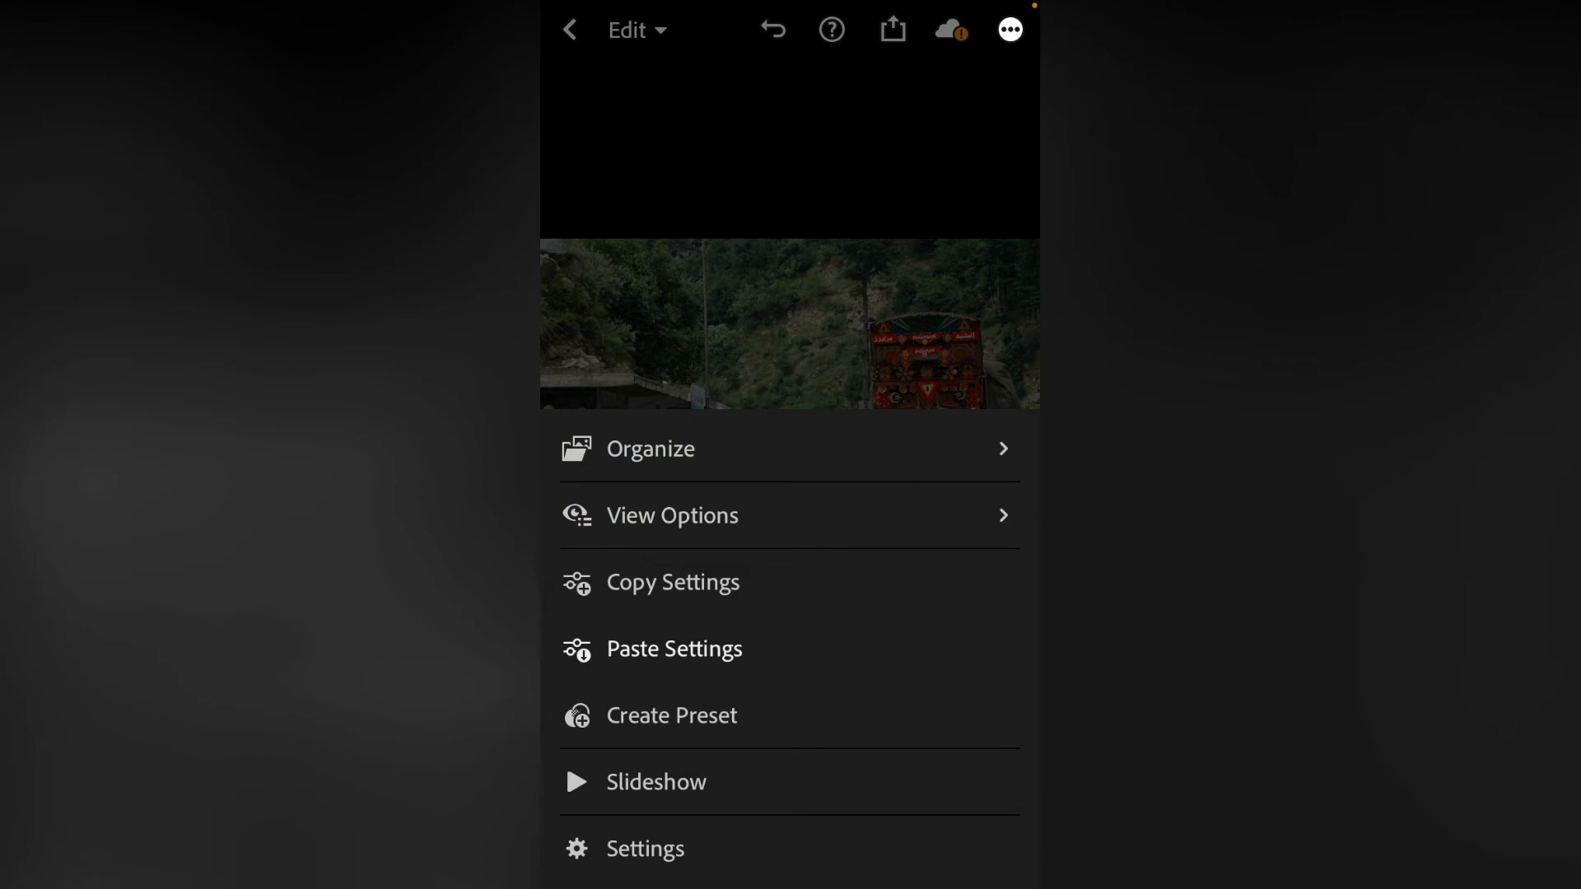
click(893, 30)
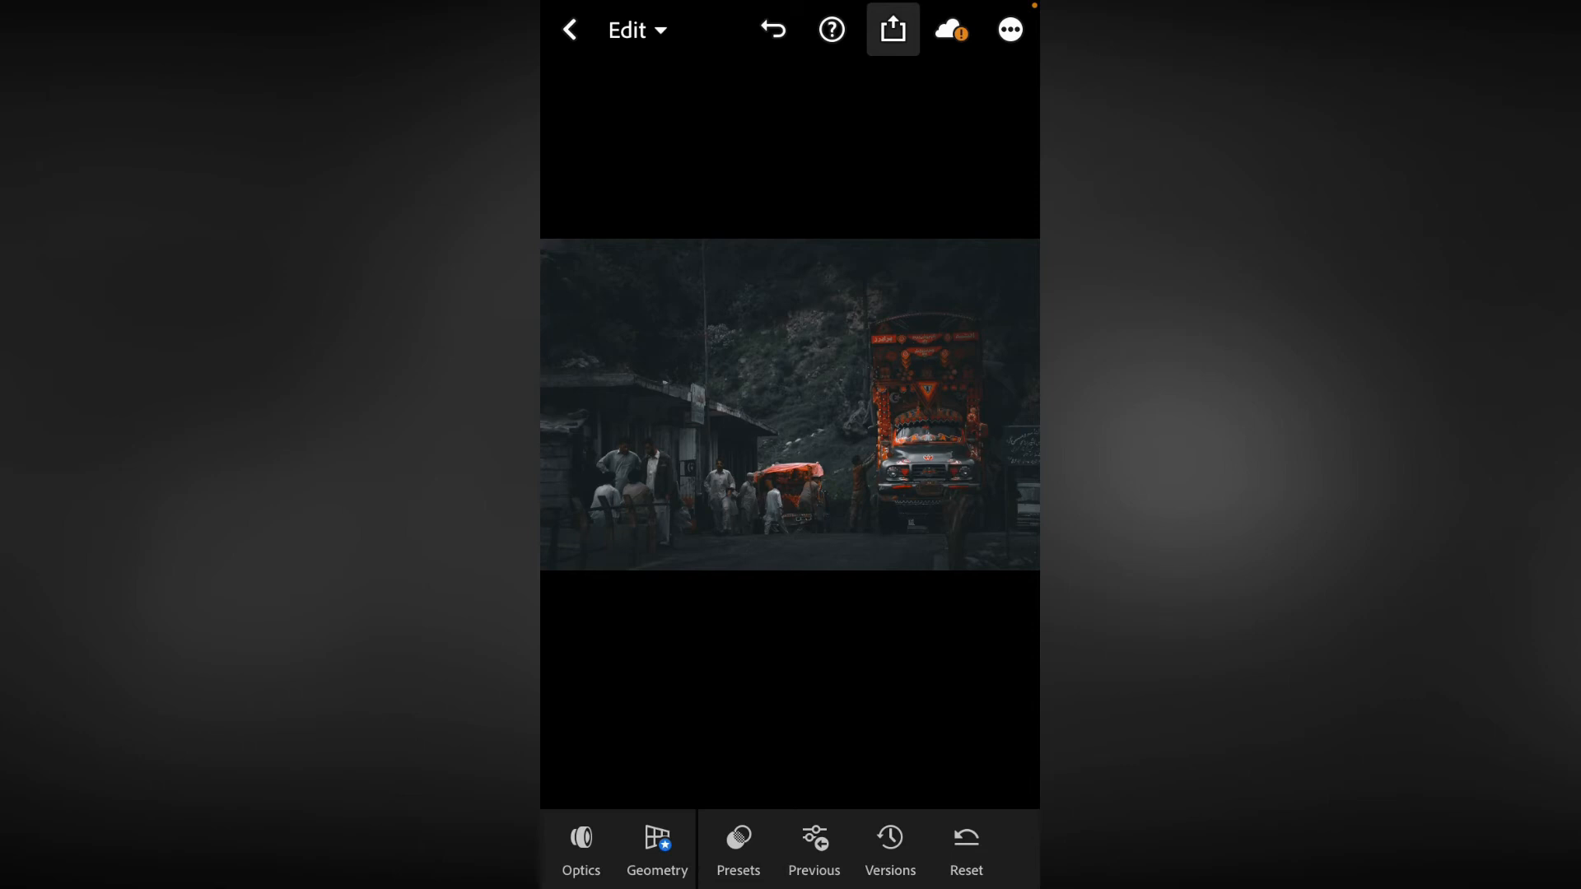
click(893, 30)
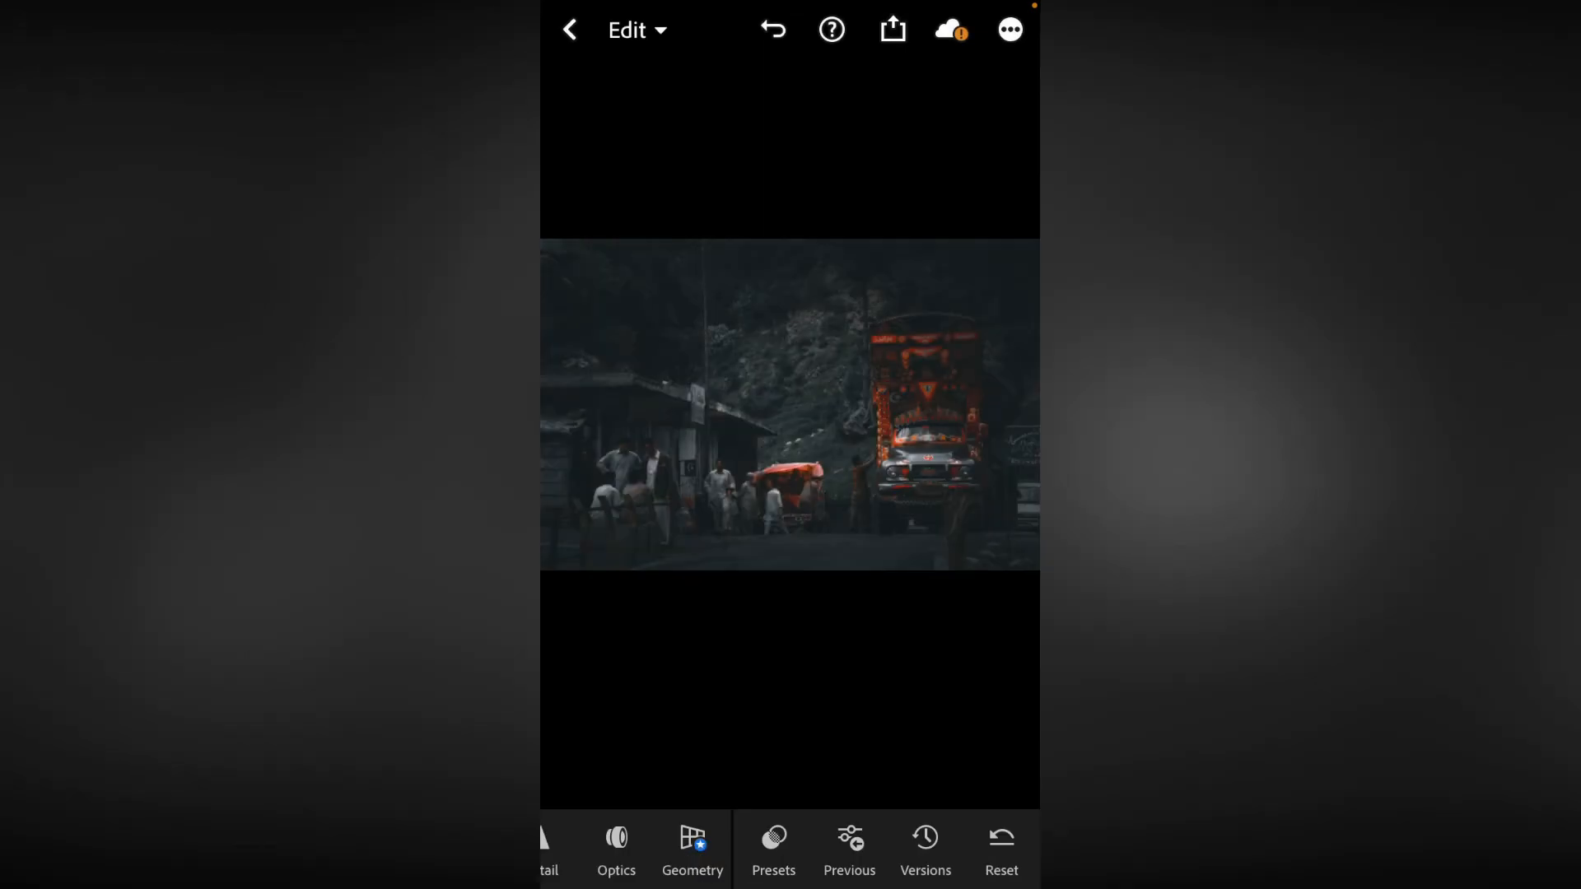
click(1010, 30)
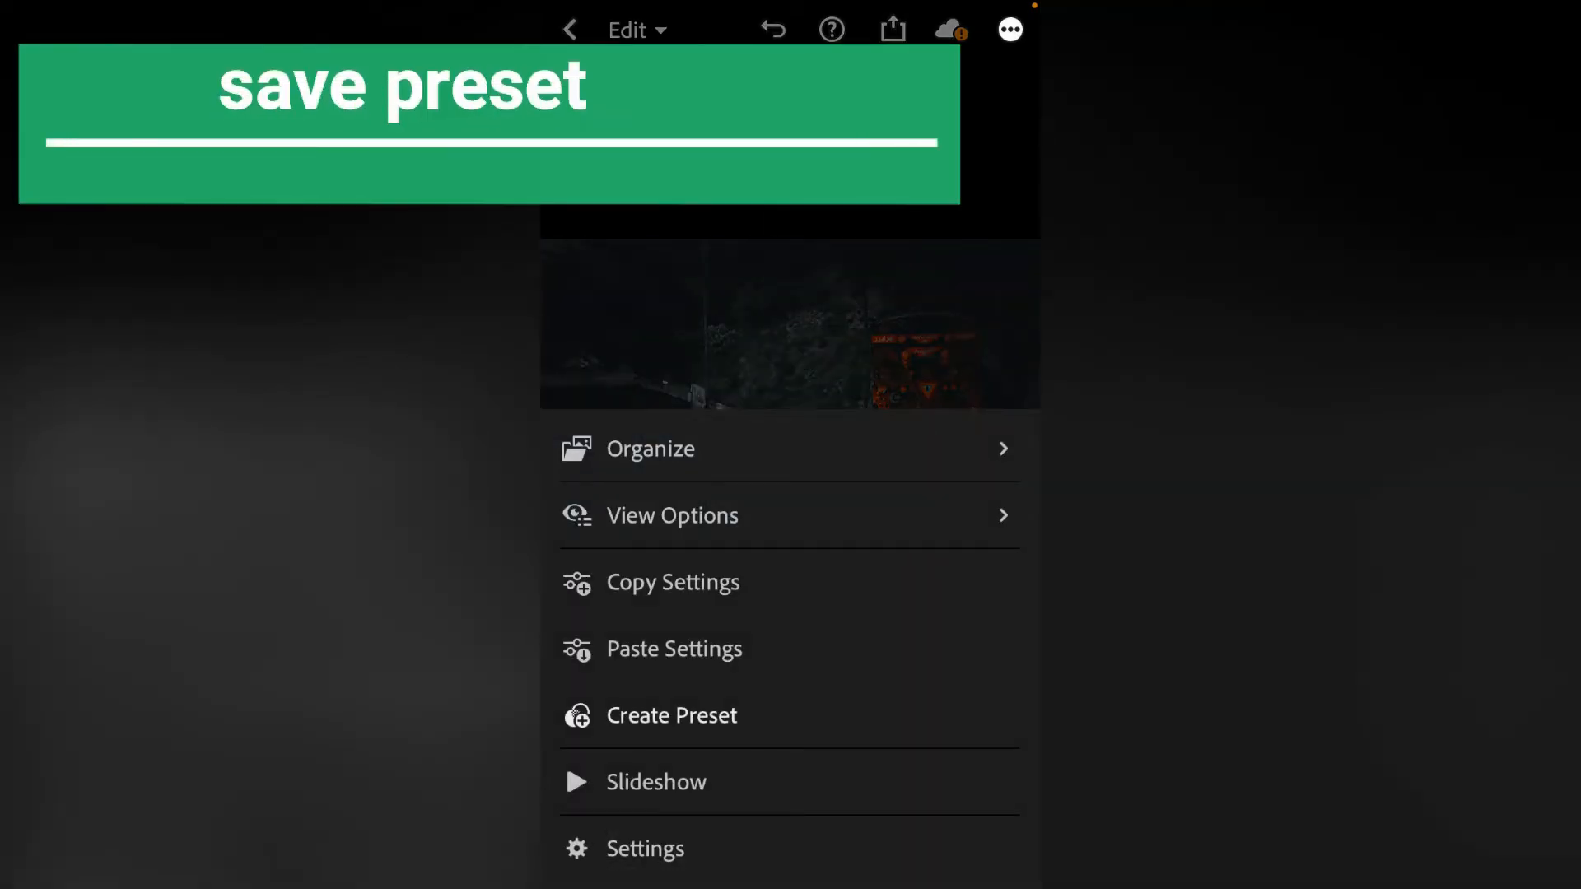
Create a new user preset named 'figfujf' from the truck photo and save it.
click(672, 715)
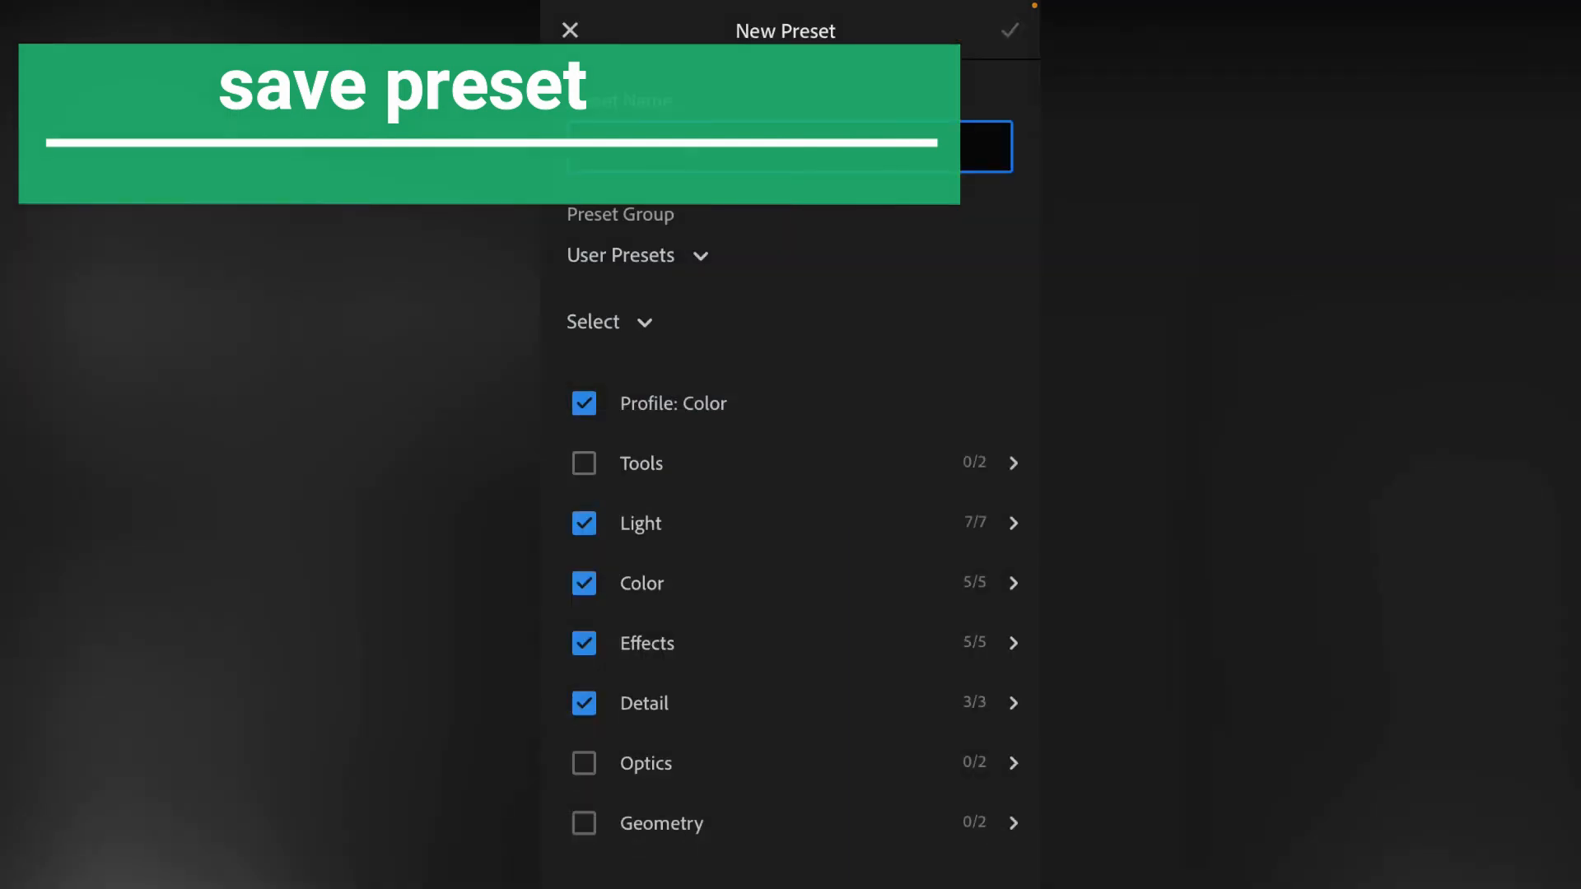
text(figfujf)
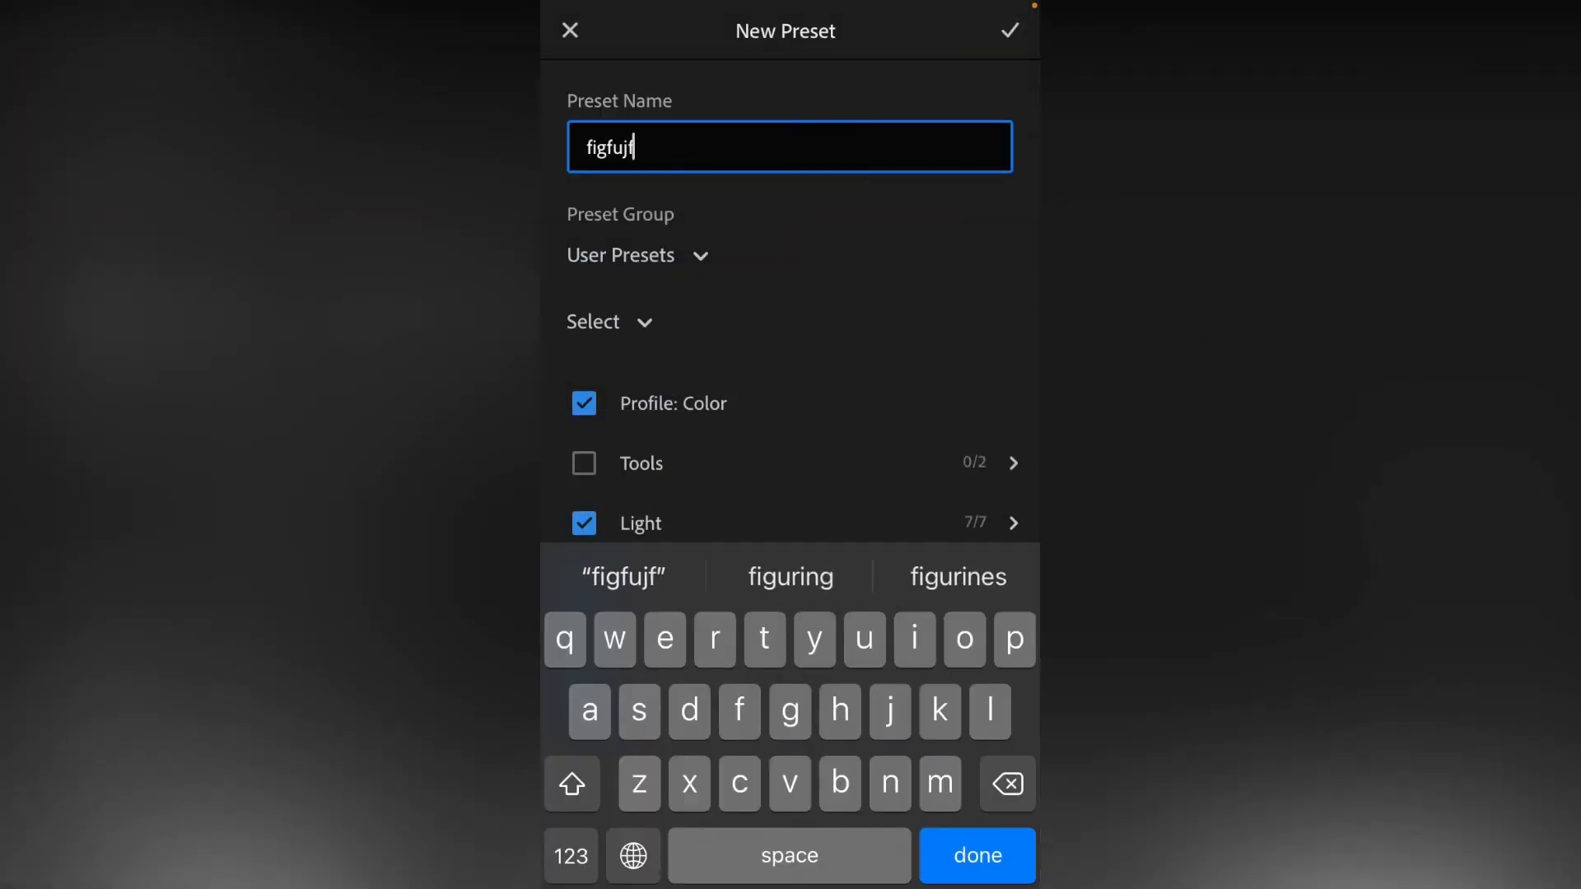
click(975, 880)
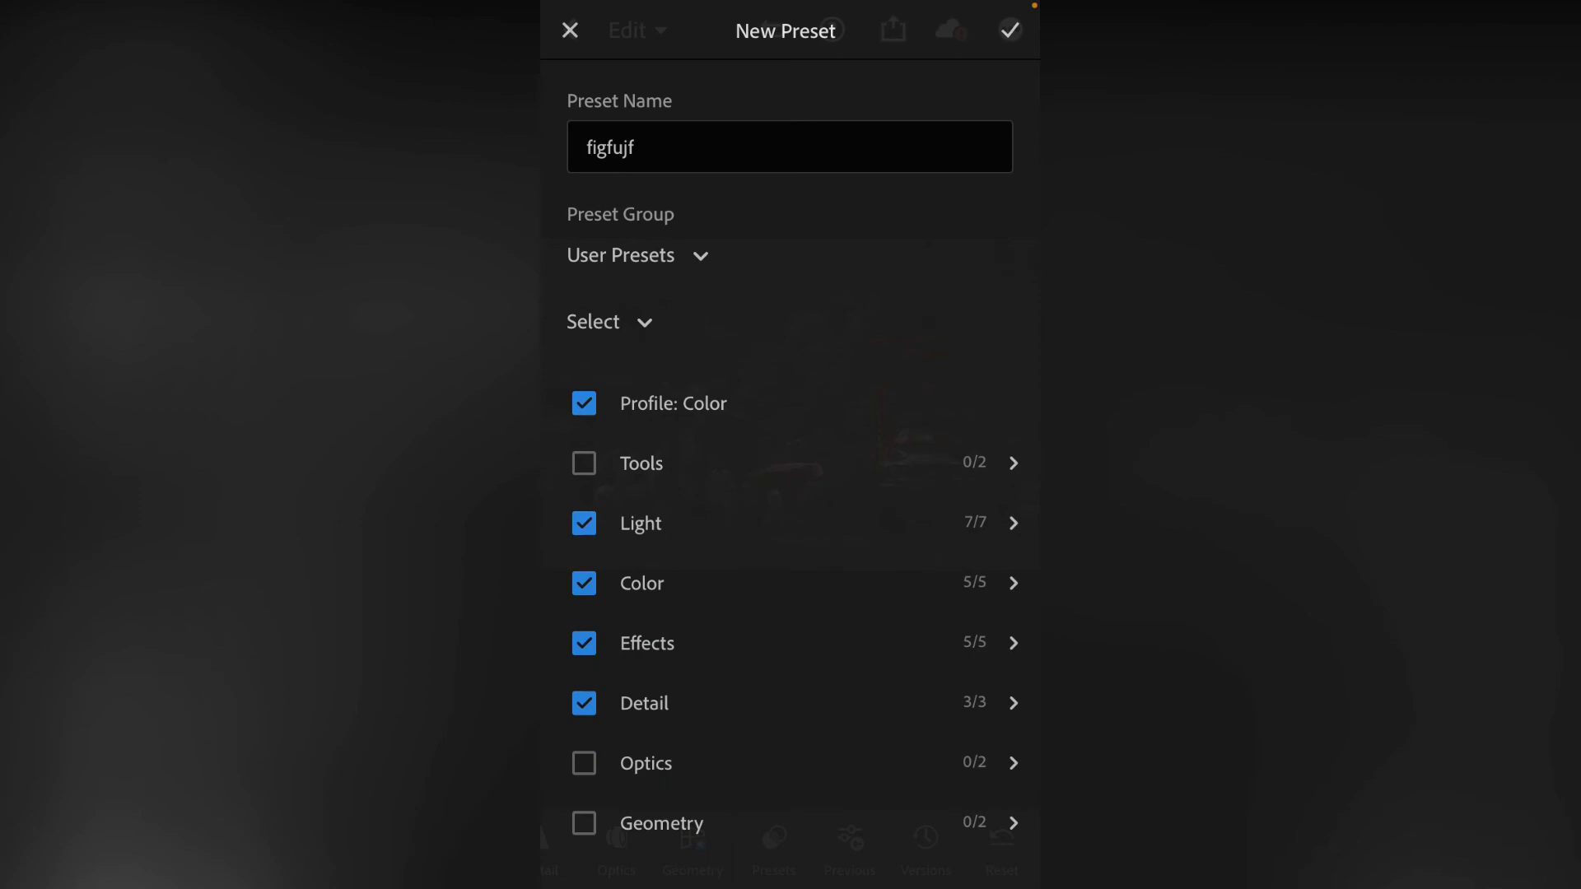
click(1012, 29)
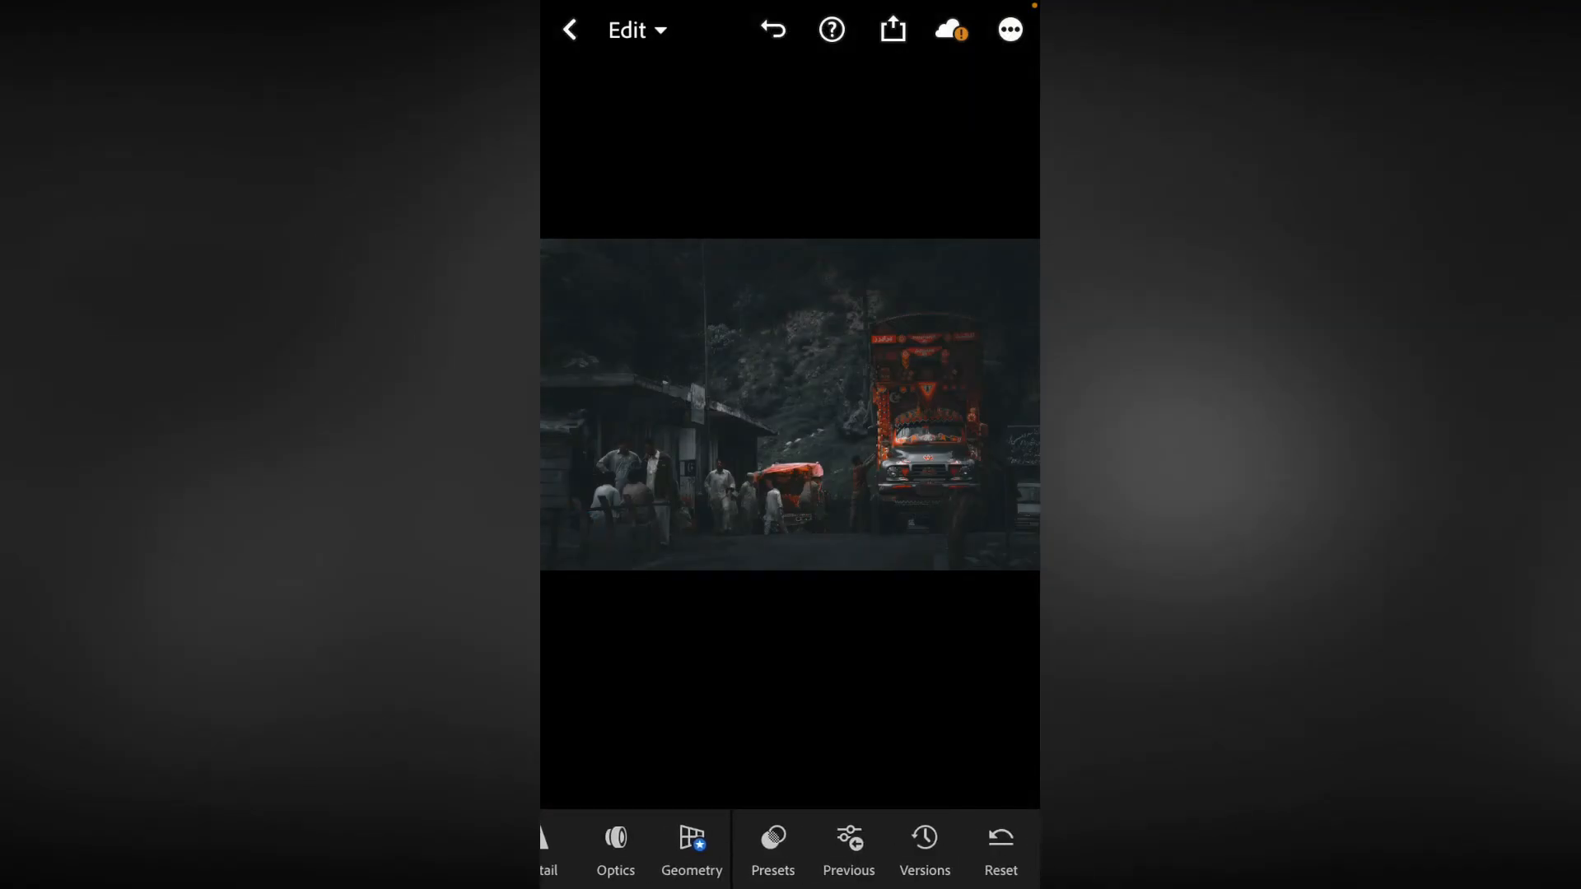
Apply the 'cinimatic' preset from the User Presets list to the truck photo.
click(773, 838)
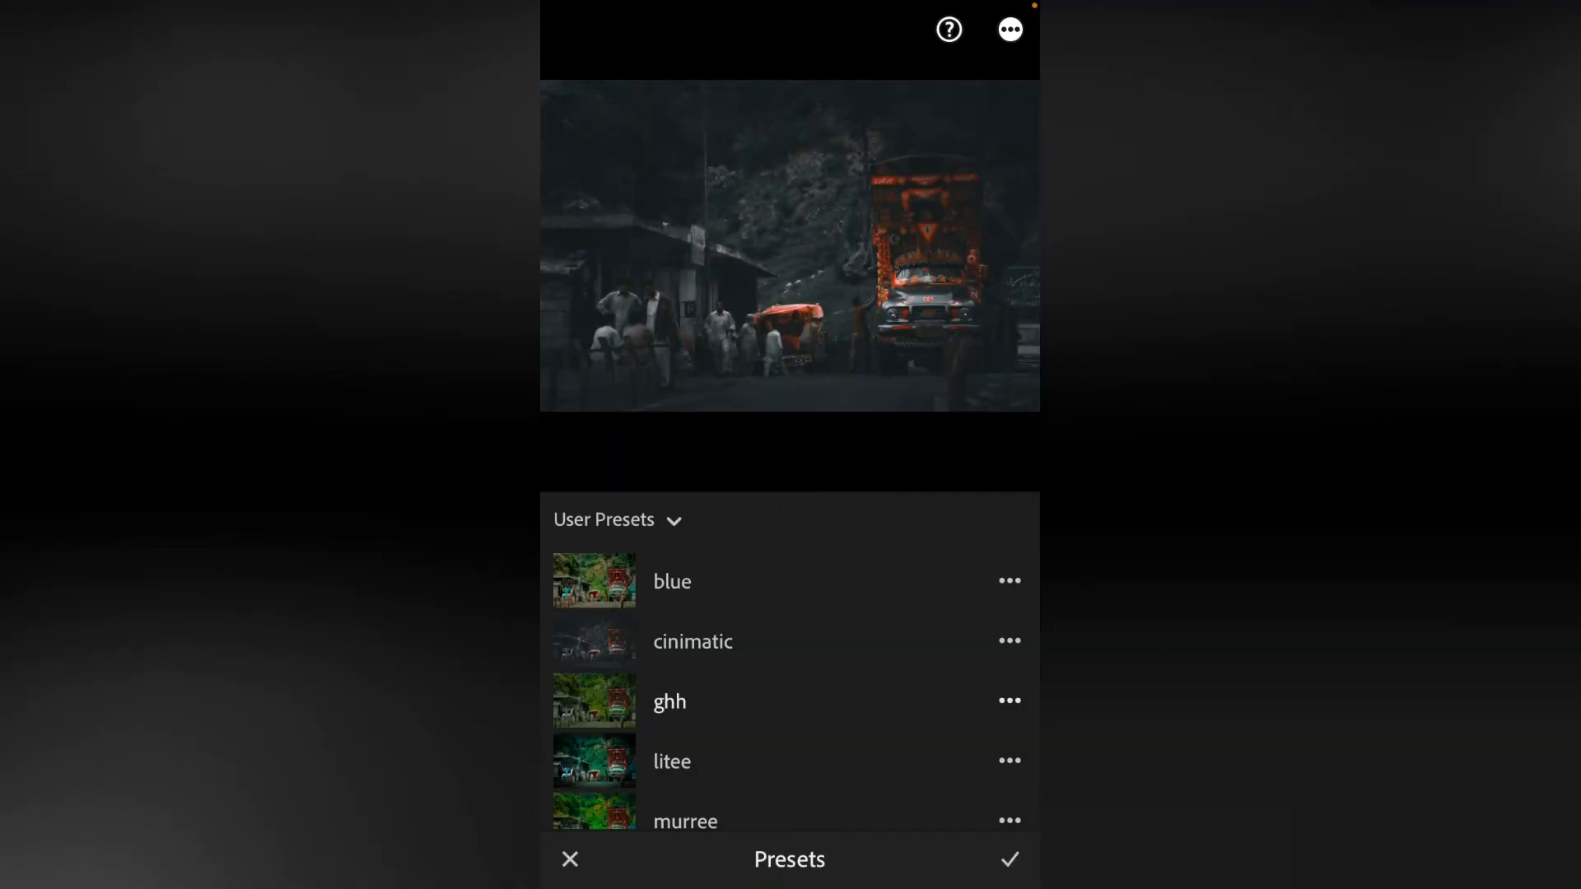
scroll(down, 3)
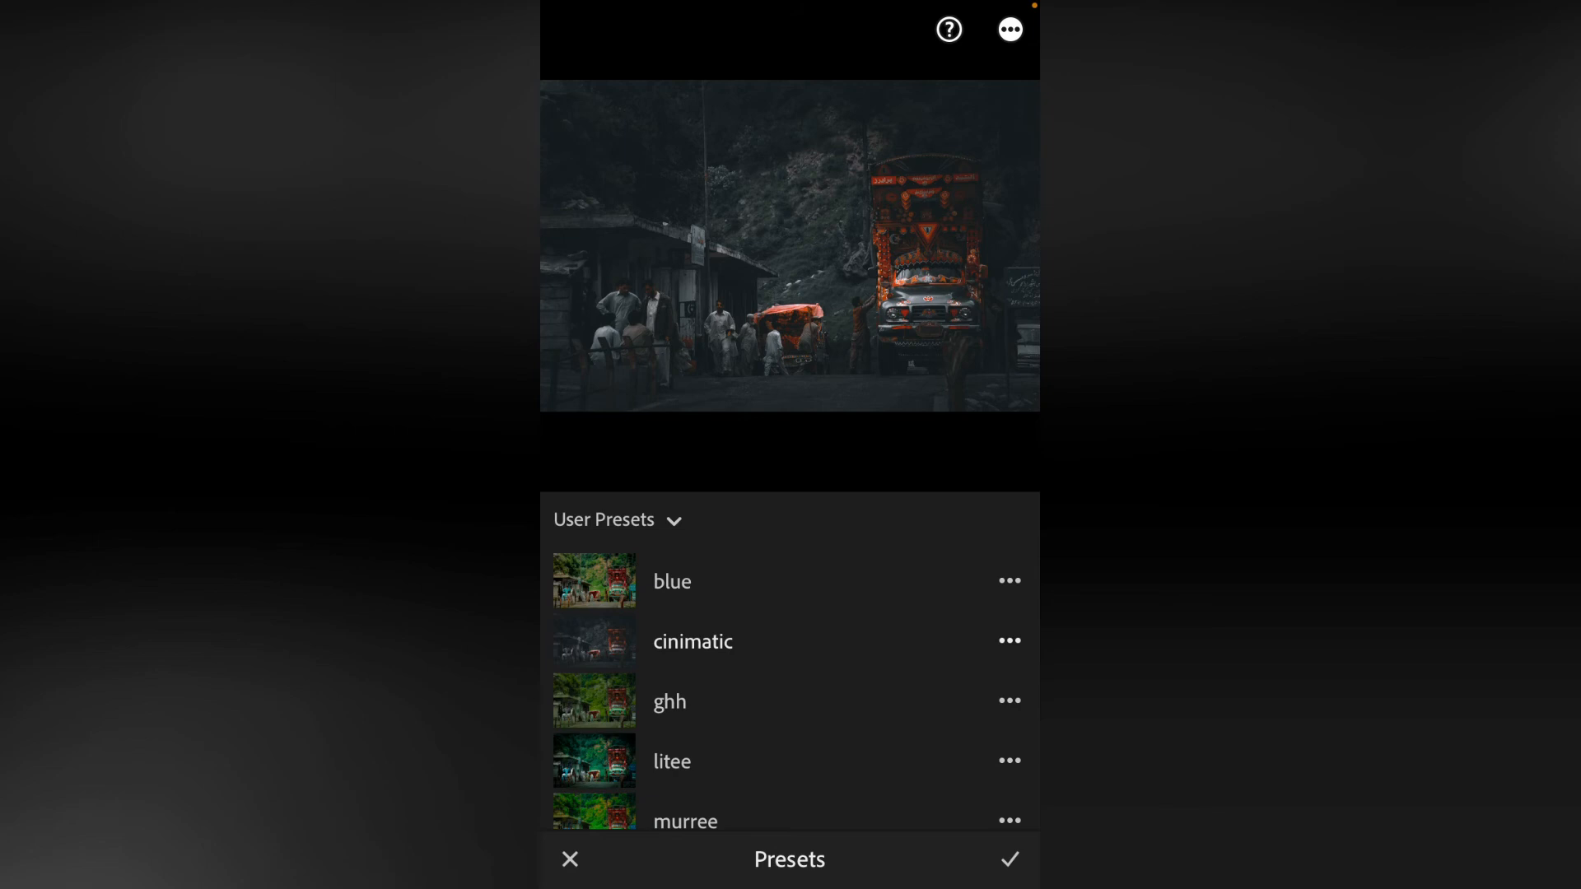
click(692, 641)
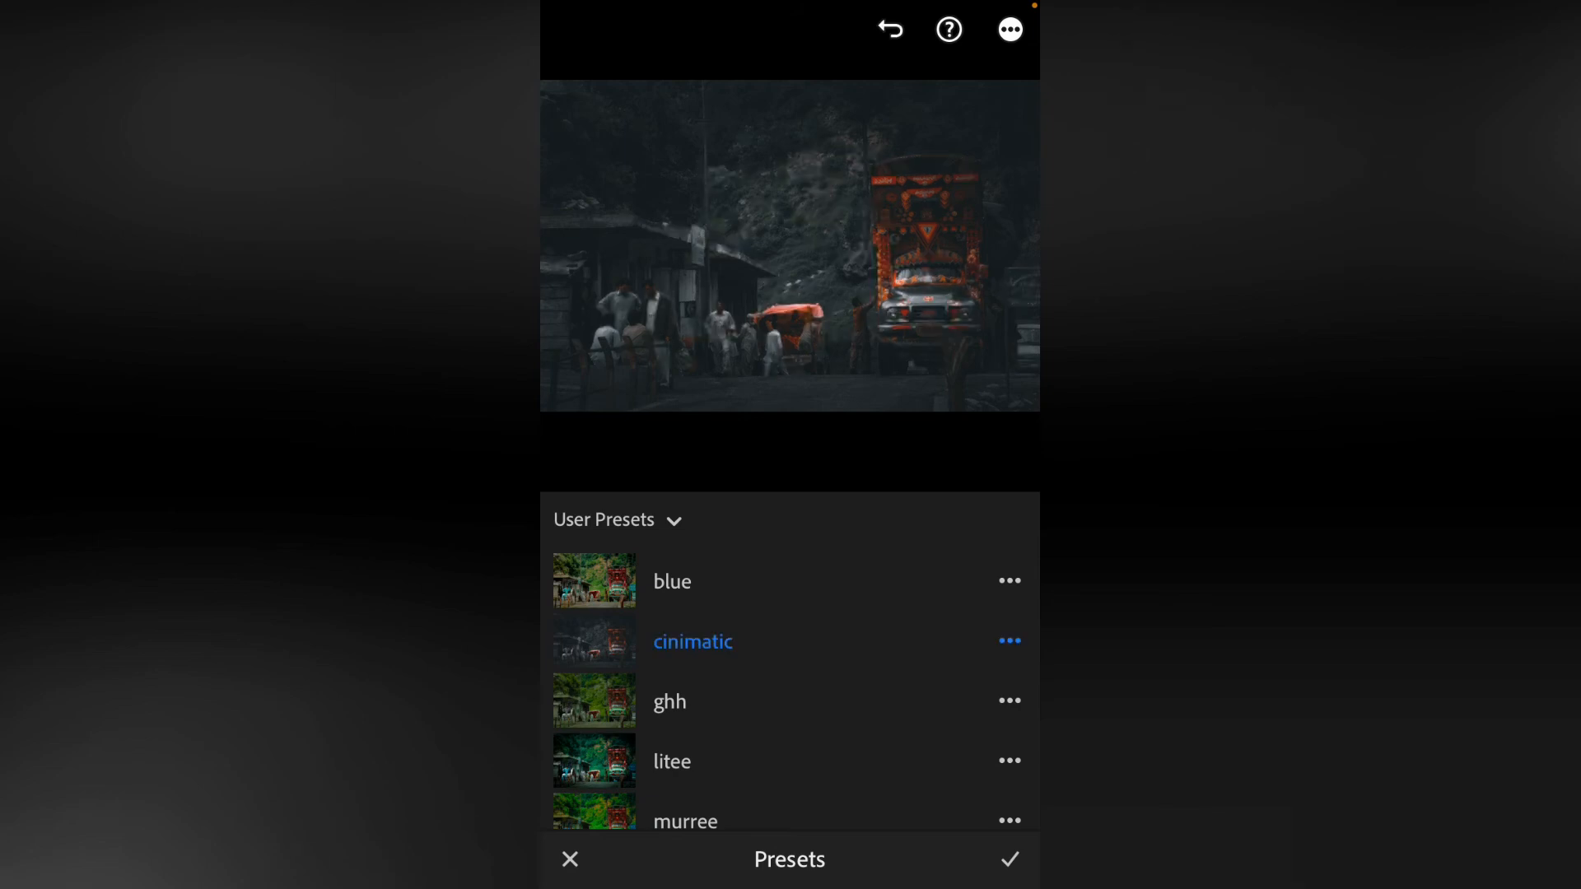
scroll(down, 3)
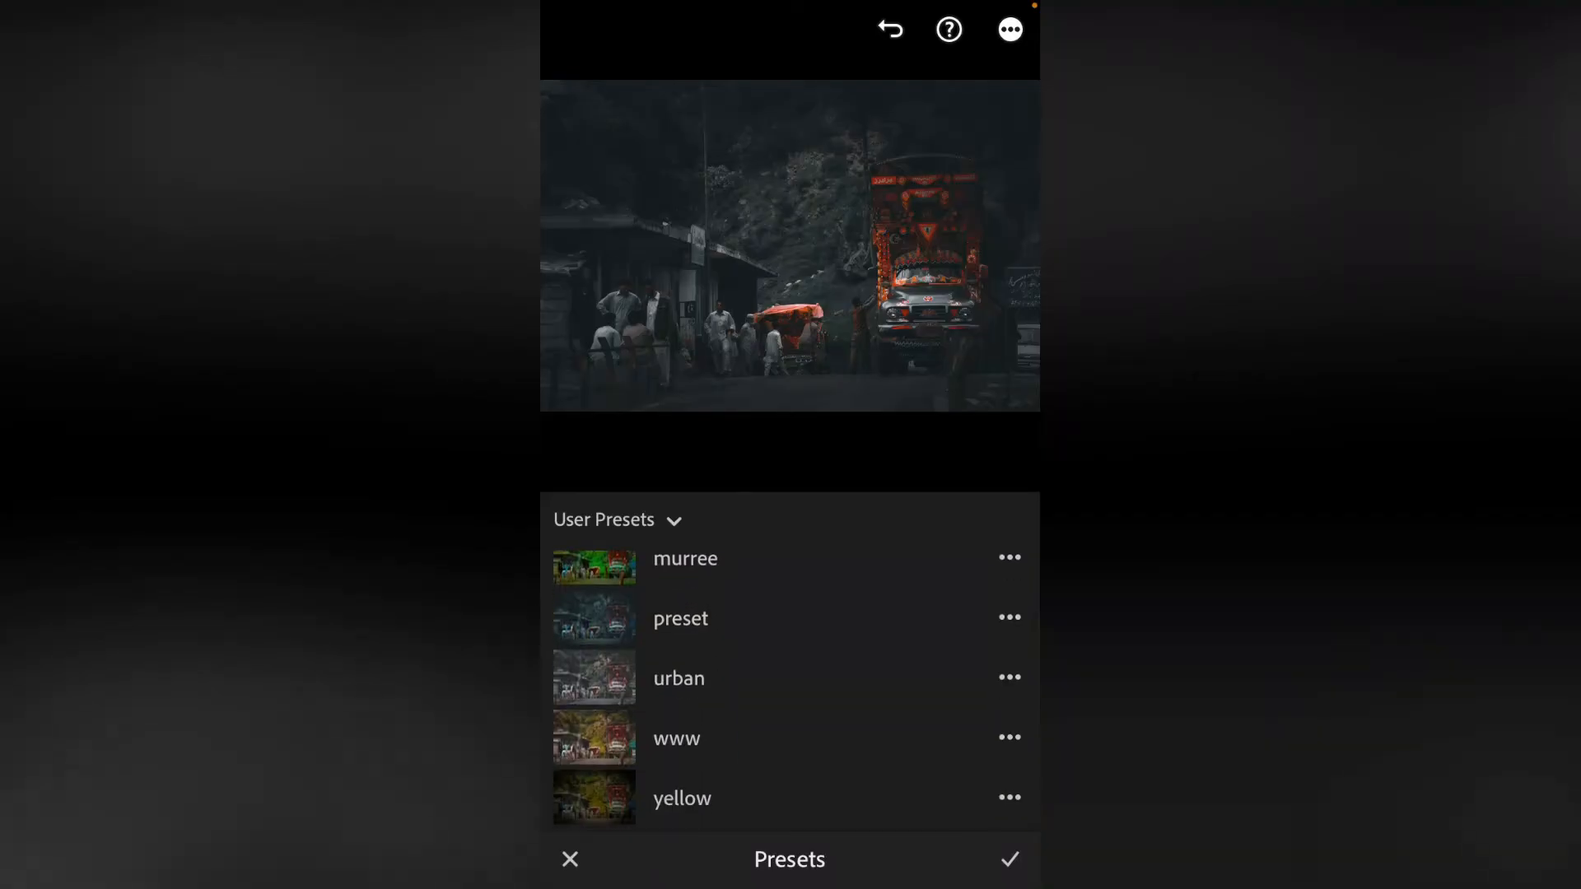